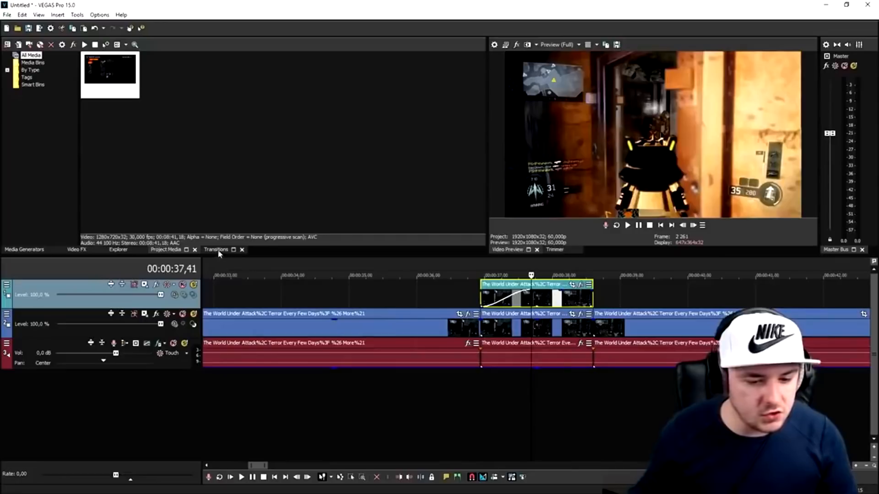
Choose the Iris transition's circle-out preset for the start of the top clip.
left_click(216, 249)
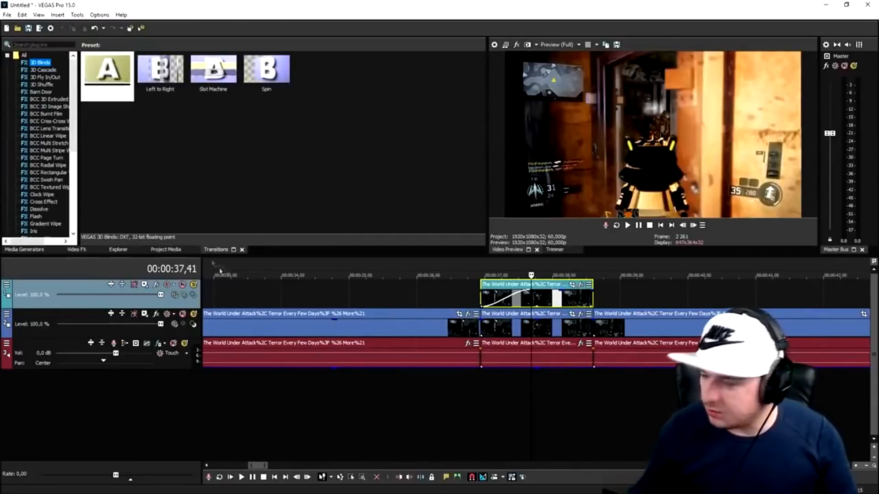
scroll("down", 3)
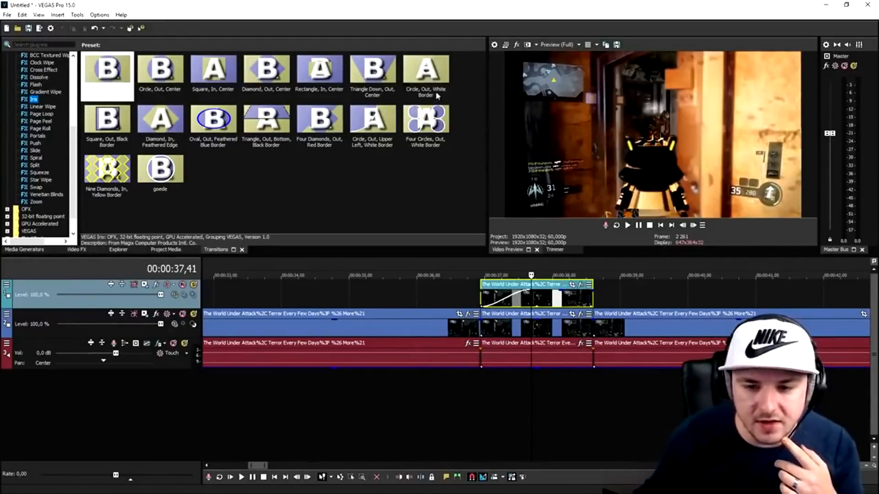
left_click(427, 71)
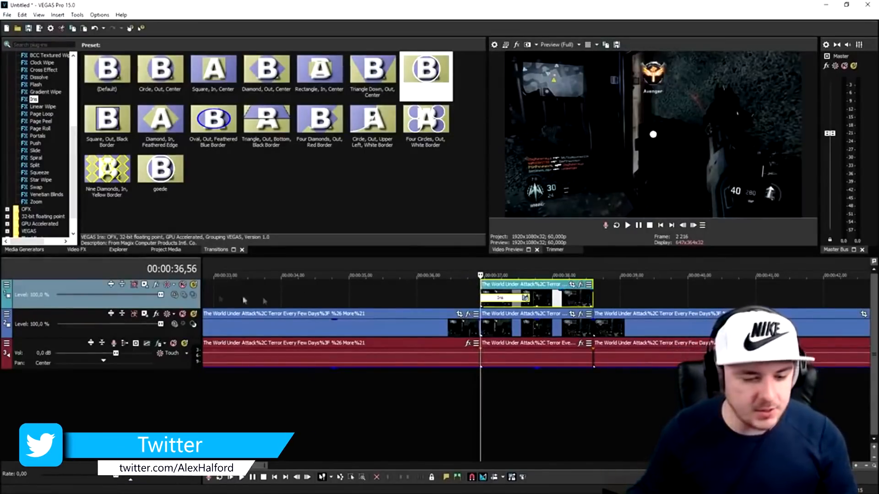
mouse_move(173, 295)
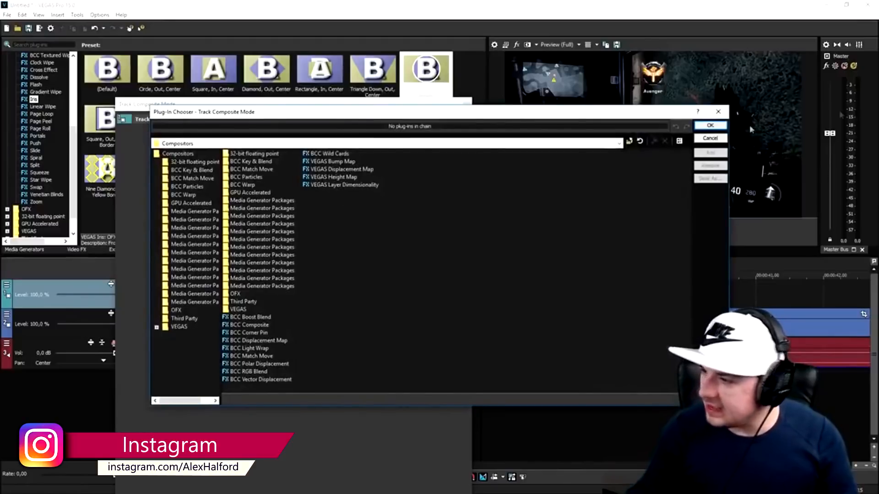
Pick VEGAS Height Map in the Plug-In Chooser and add it as track 1's compositor.
left_click(334, 177)
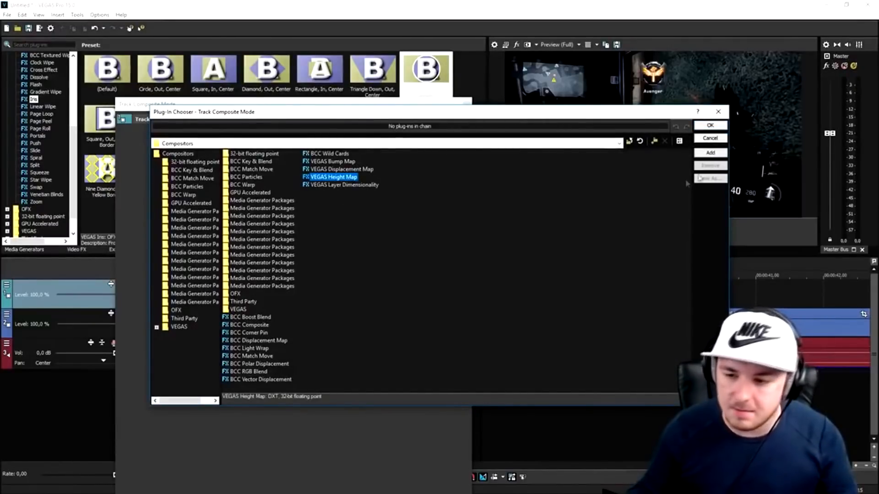
left_click(709, 125)
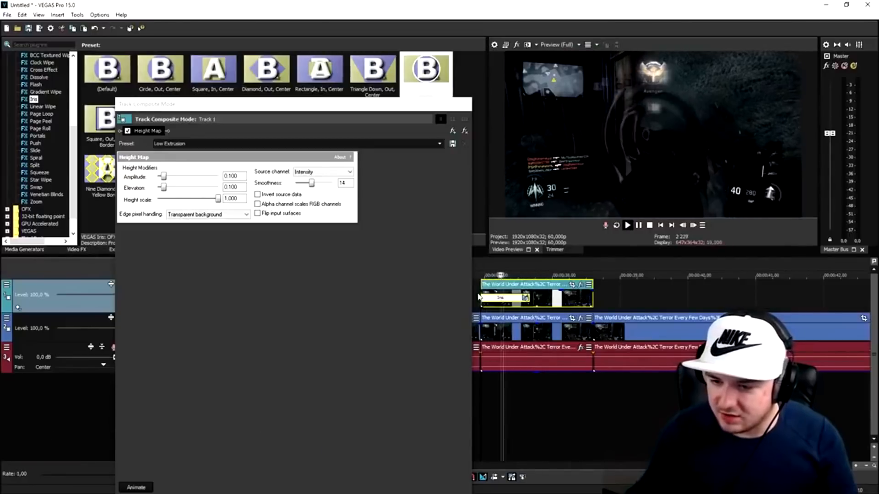
Set the preview quality to Draft, half resolution.
left_click(578, 44)
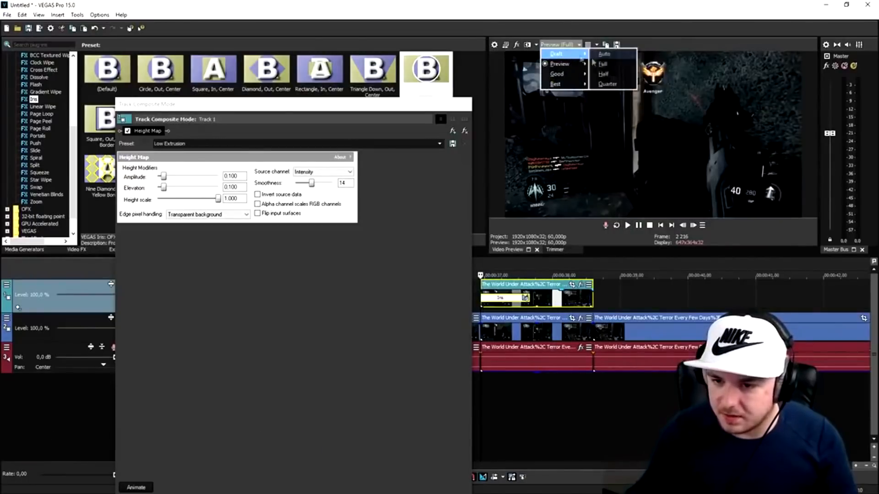
left_click(608, 74)
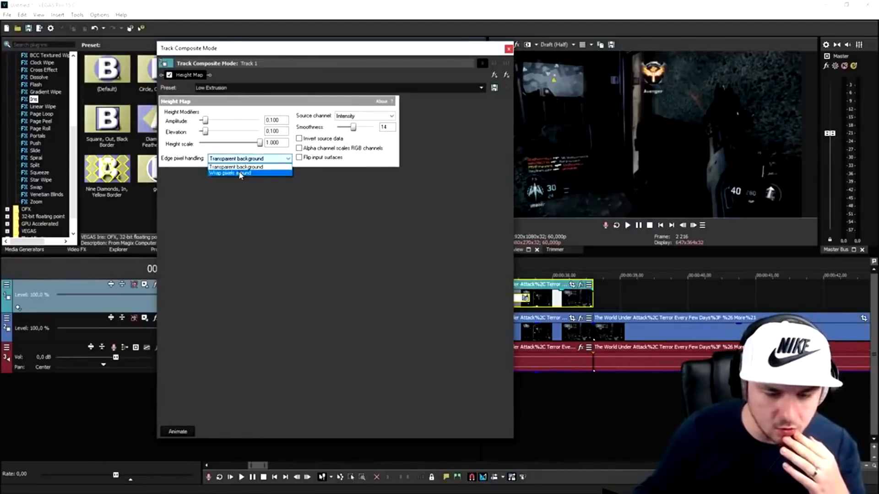
Make the Height Map wrap edge pixels and let alpha scale RGB, then close its settings.
left_click(240, 173)
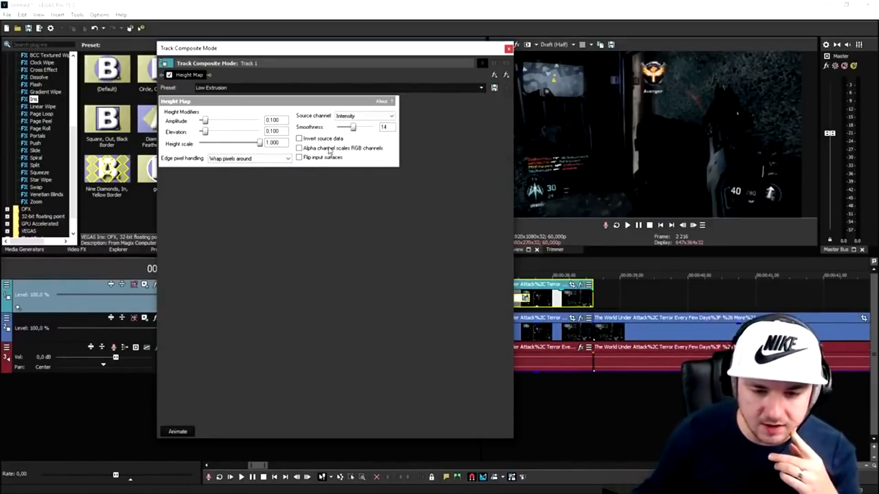
left_click(298, 148)
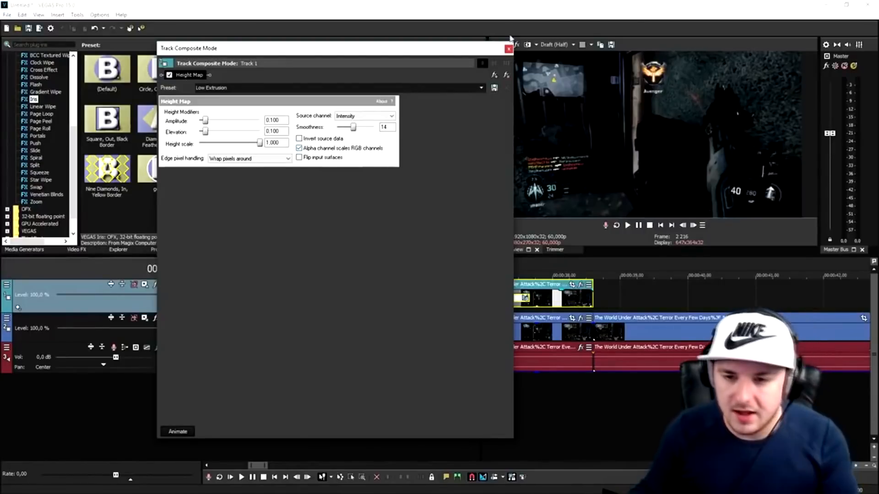
left_click(505, 49)
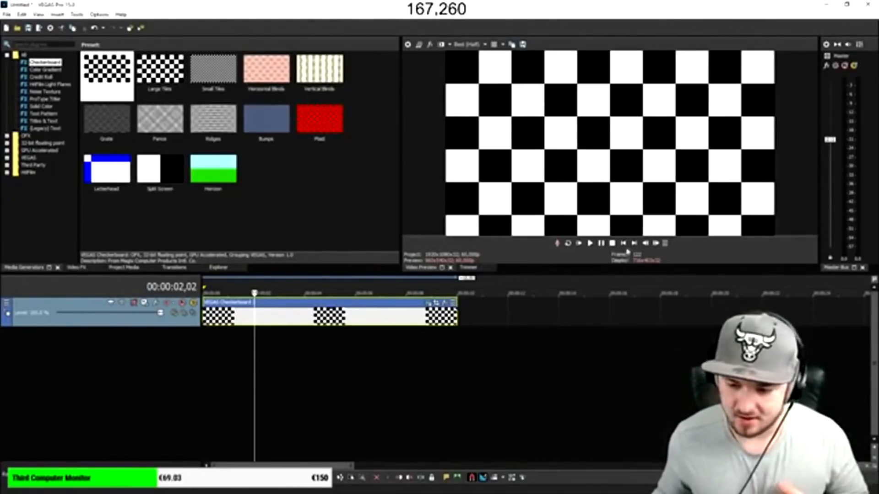
left_click(611, 243)
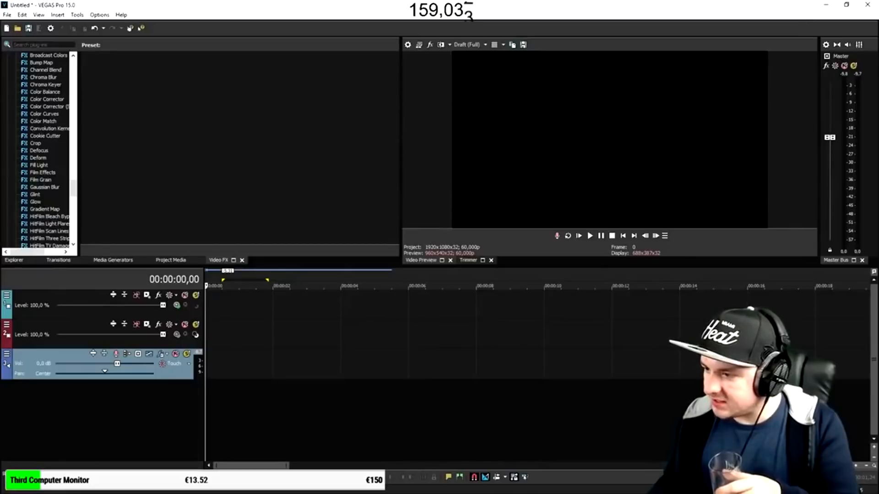
mouse_move(505, 99)
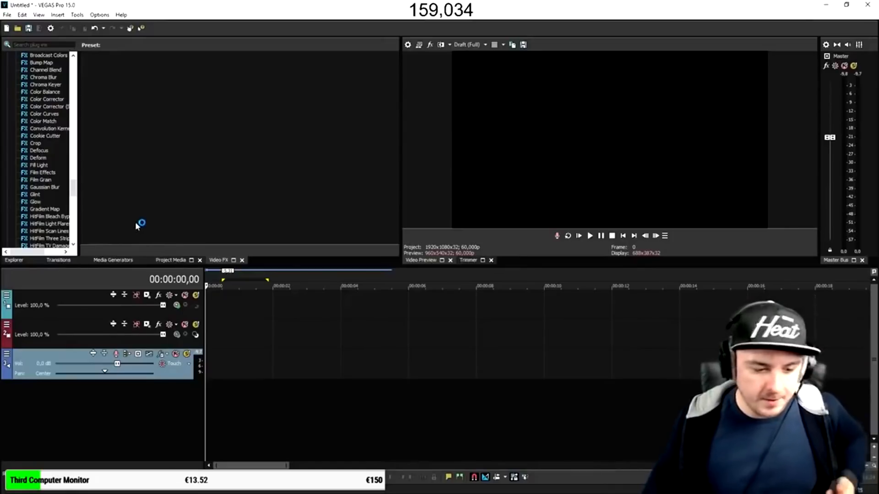
left_click(114, 260)
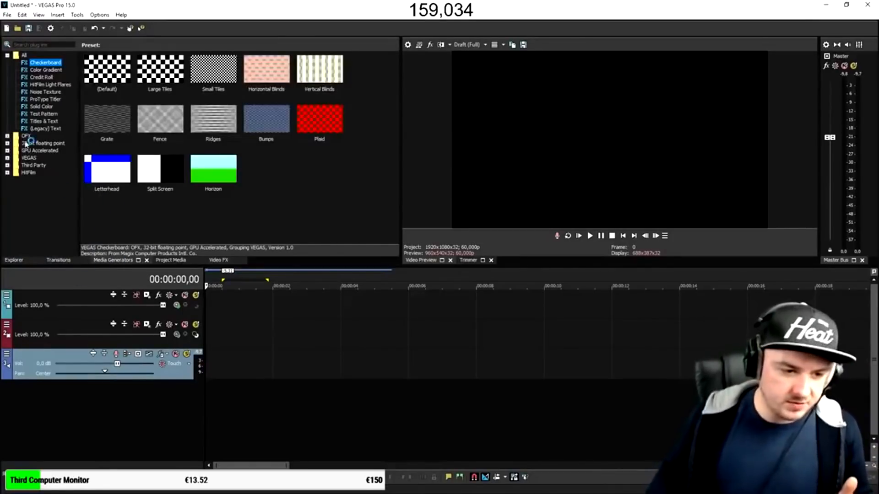
left_click(42, 106)
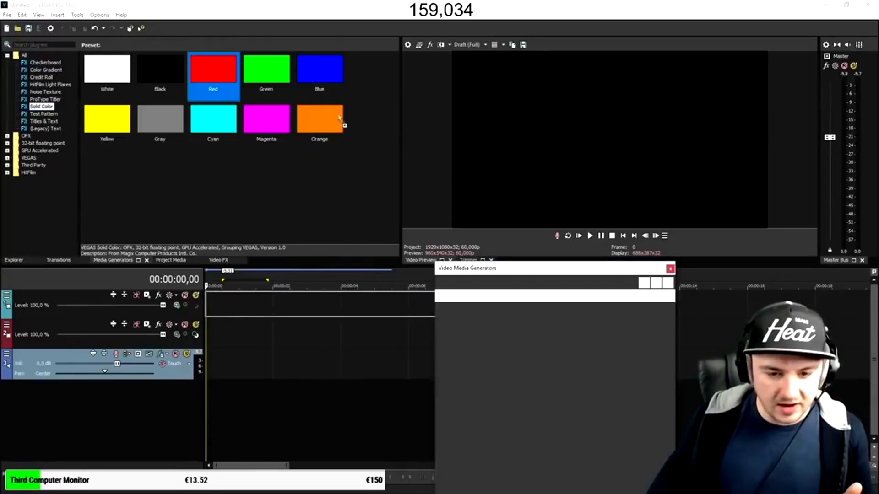
left_click(670, 270)
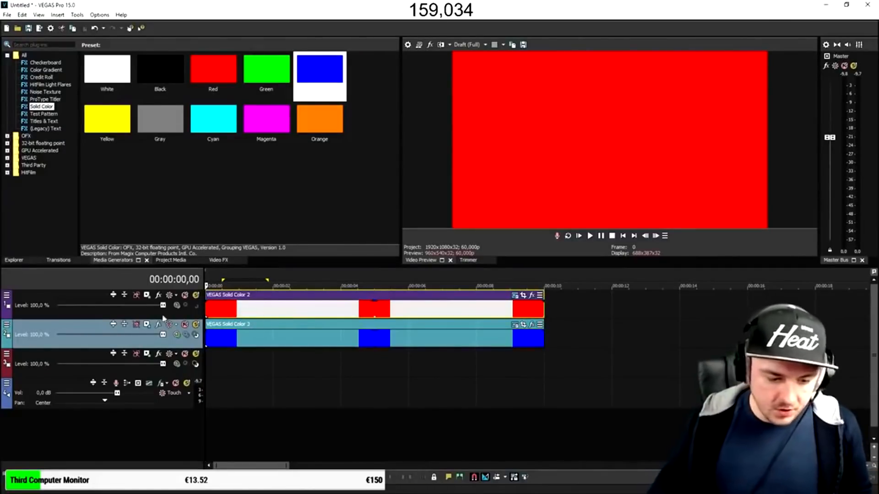
mouse_move(147, 295)
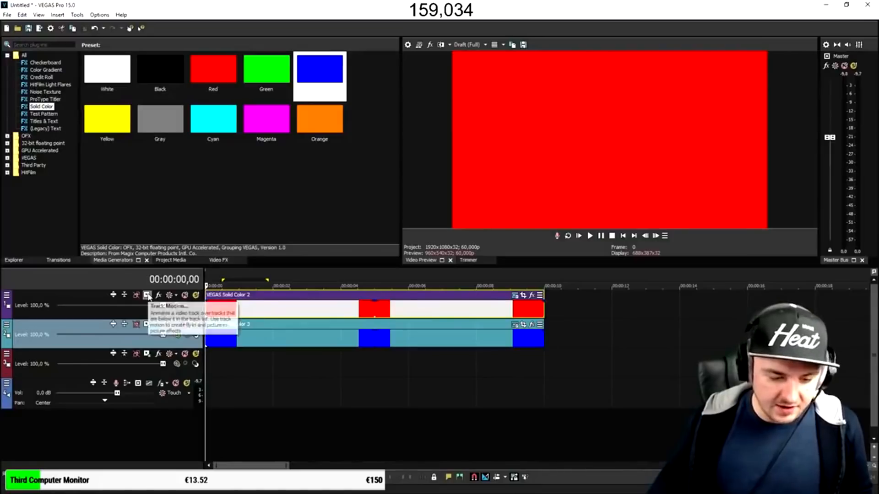
In Track 1's Track Motion, shrink the red frame to about a third size and close.
left_click(148, 295)
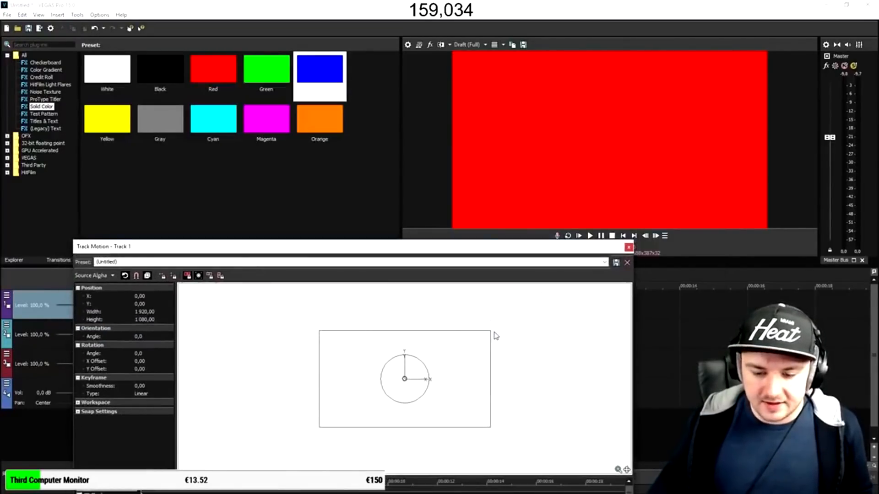
left_click_drag(490, 333, 440, 358)
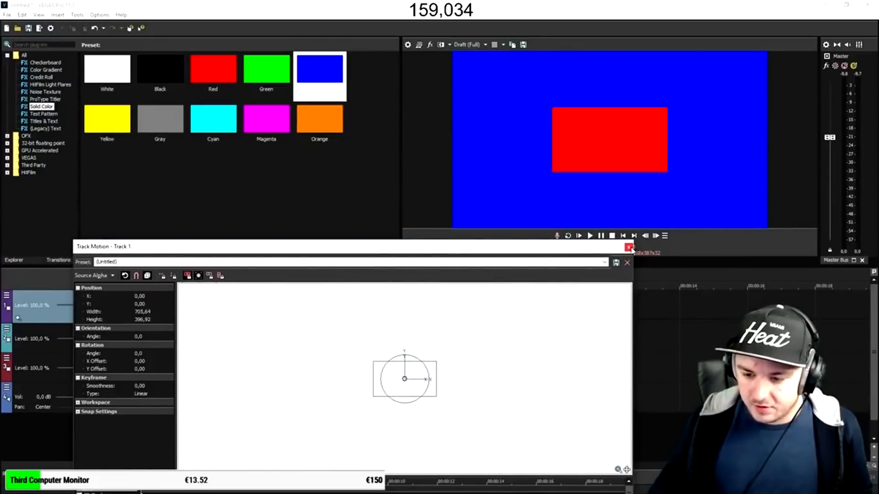
left_click(627, 247)
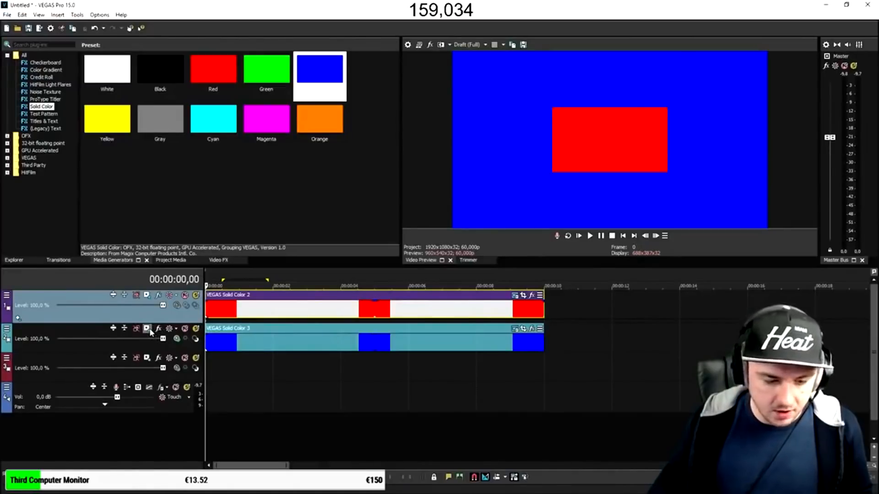
In Track 2's Track Motion, shrink the blue frame to match red and place it right beside it.
left_click(146, 328)
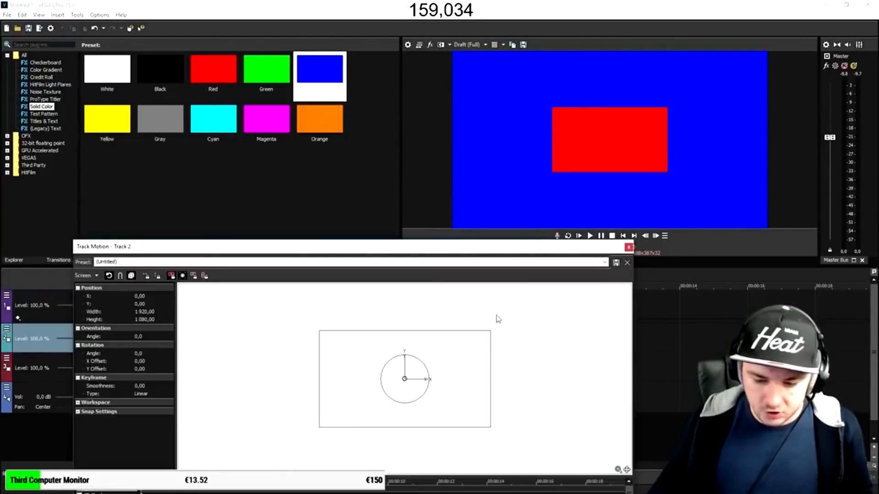
left_click_drag(493, 336, 451, 352)
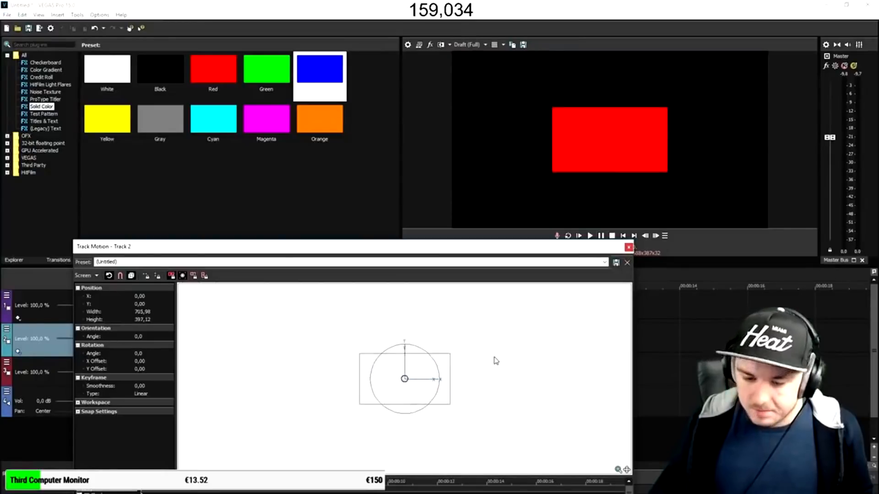
left_click_drag(404, 378, 417, 378)
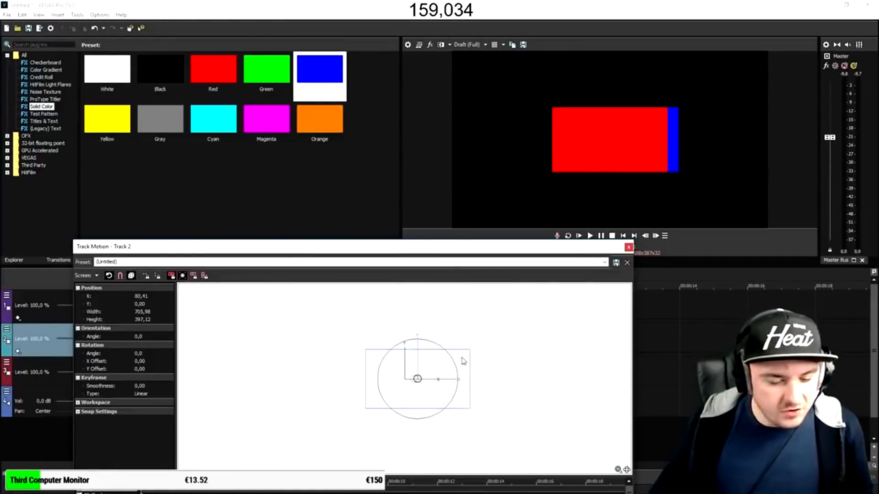
left_click_drag(417, 379, 471, 376)
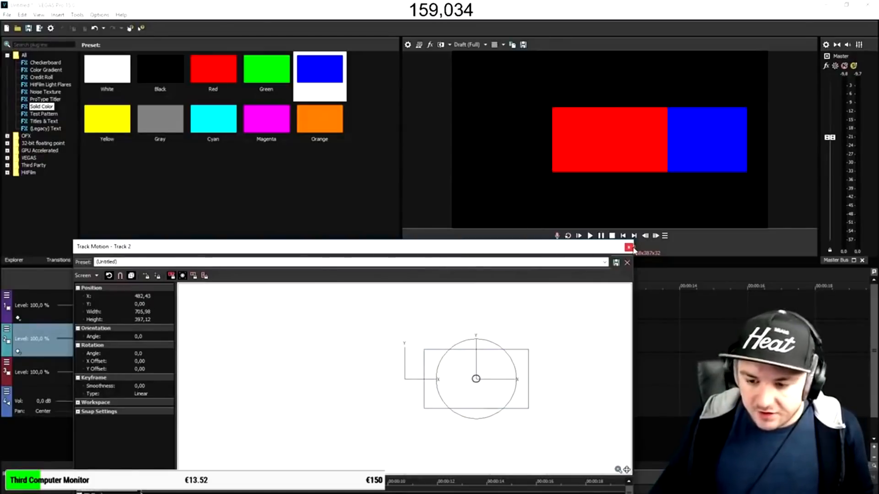
left_click(629, 247)
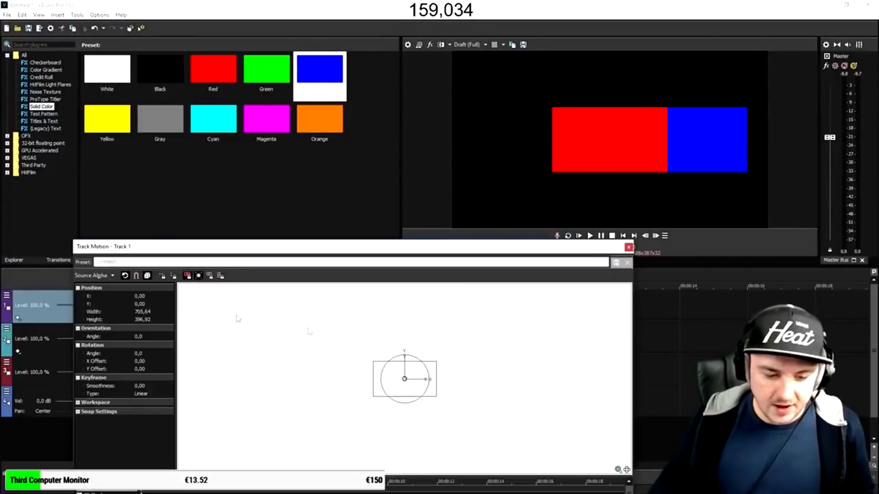
Drag the red frame further left, leaving a black gap before the blue one.
left_click_drag(404, 379, 333, 378)
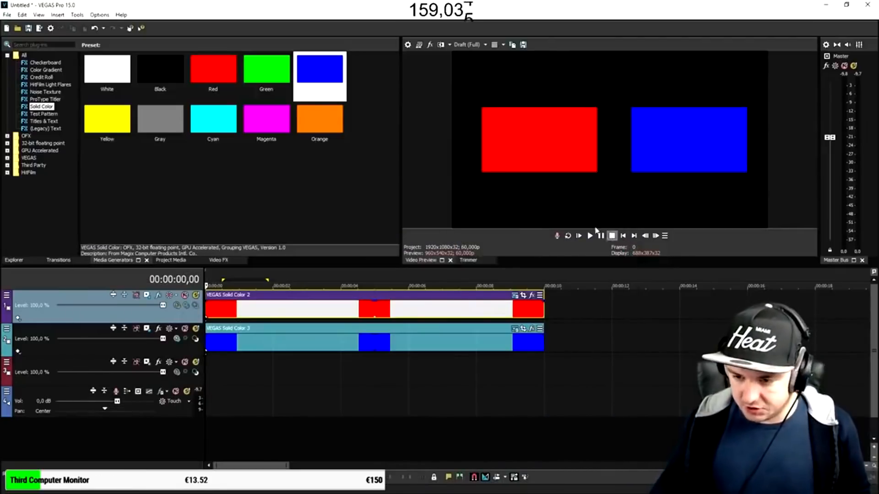
Select in the timeline area near the solid-colour events.
left_click(589, 236)
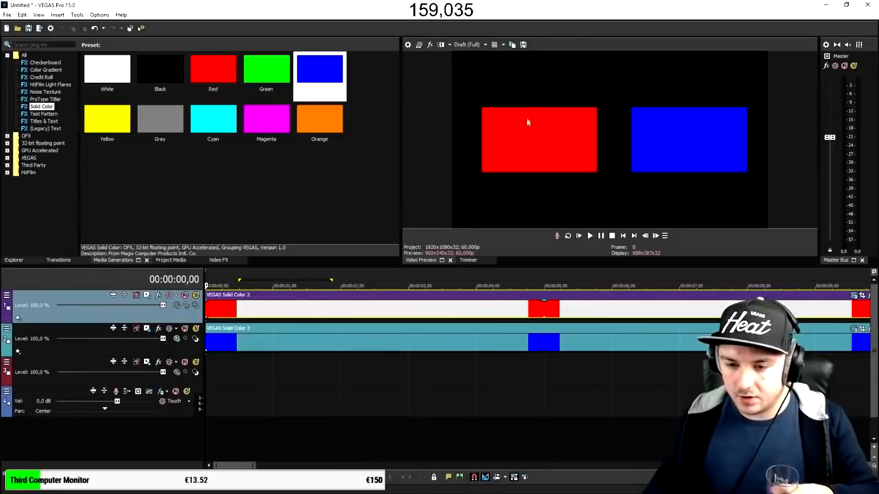
mouse_move(564, 179)
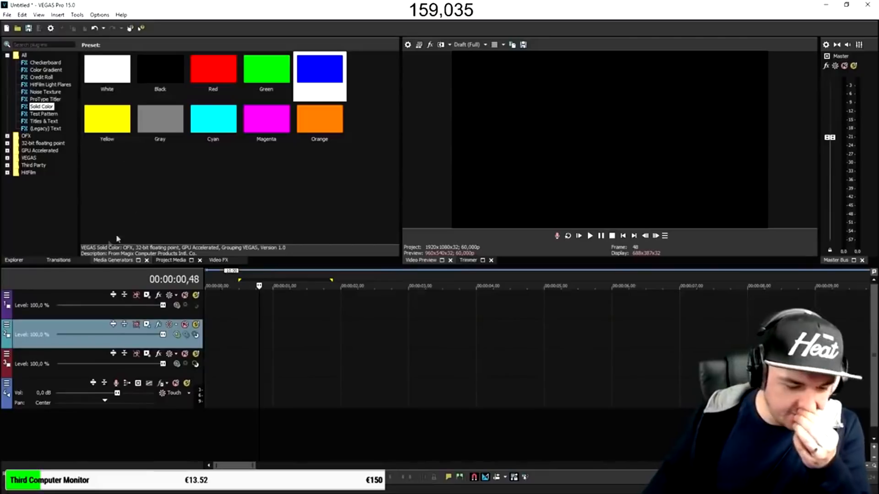
Browse the Video FX list, then switch to the Transitions list with its presets.
left_click(218, 260)
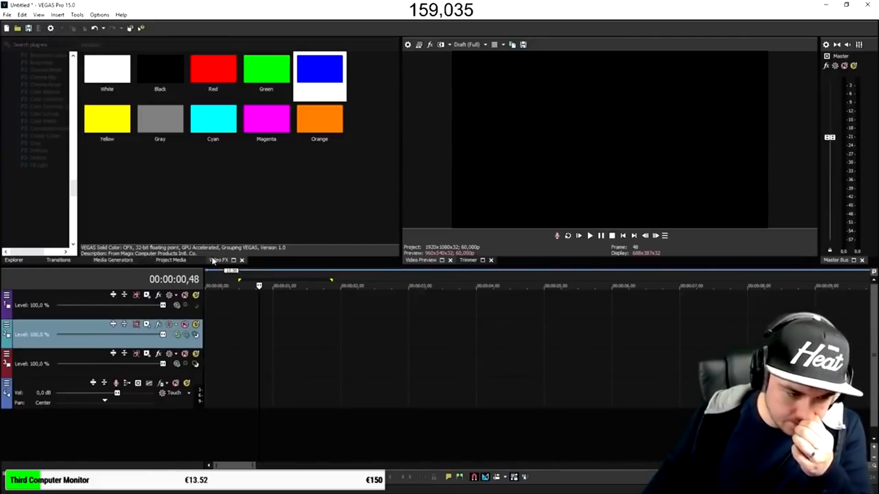
left_click(218, 260)
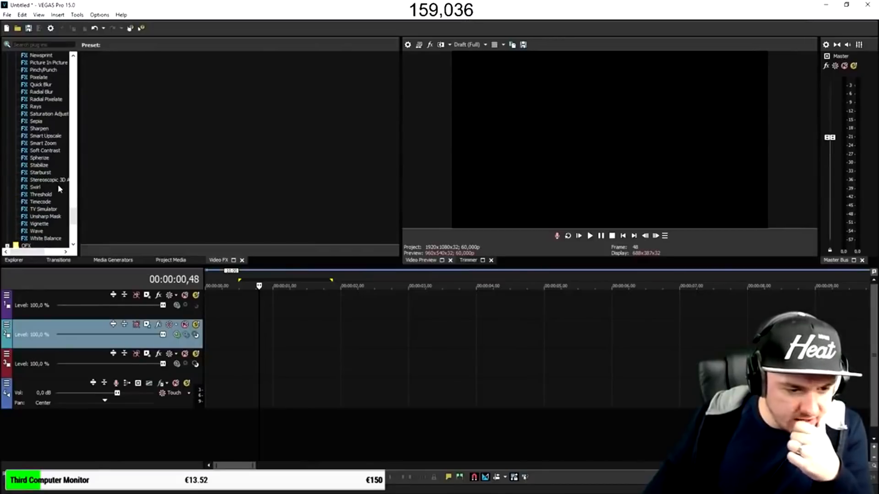
left_click(58, 260)
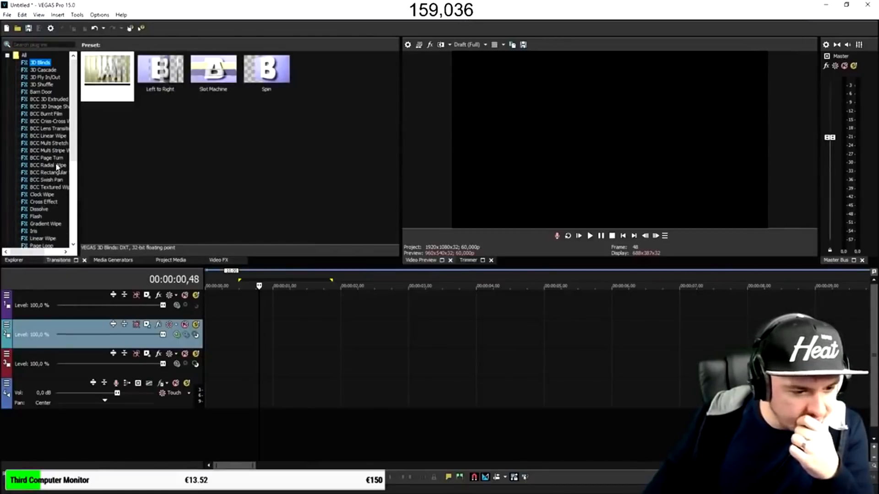